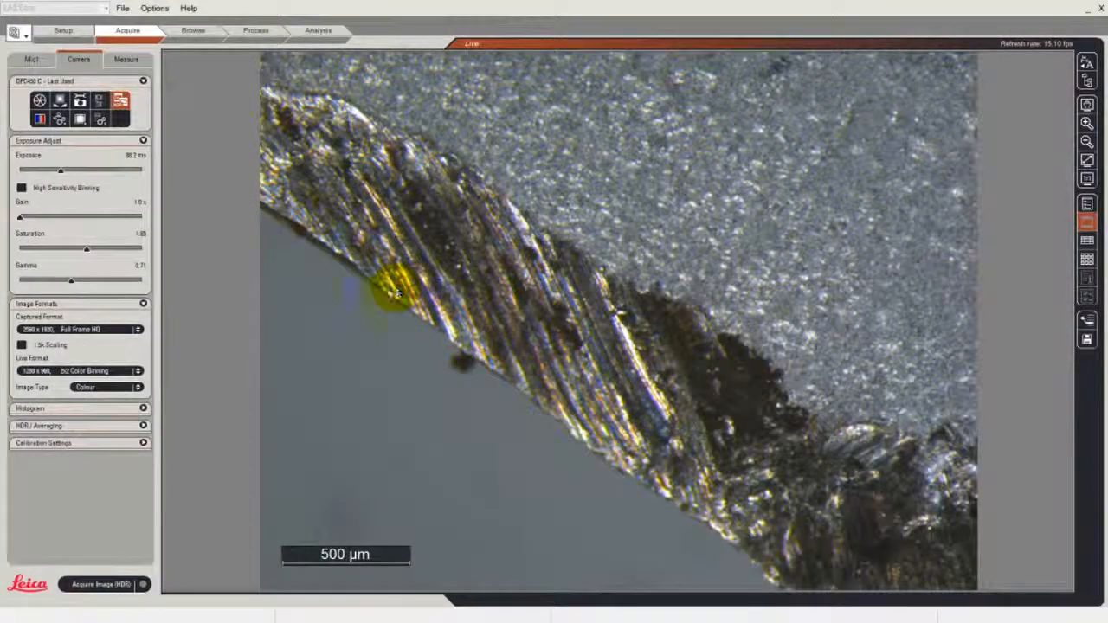
mouse_move(363, 338)
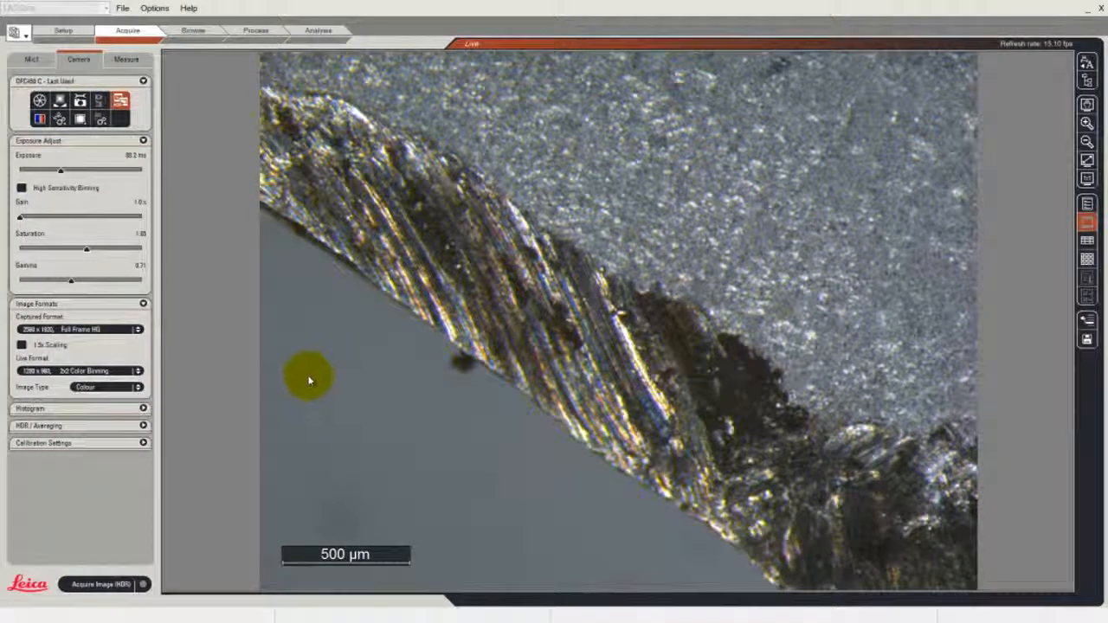
mouse_move(208, 360)
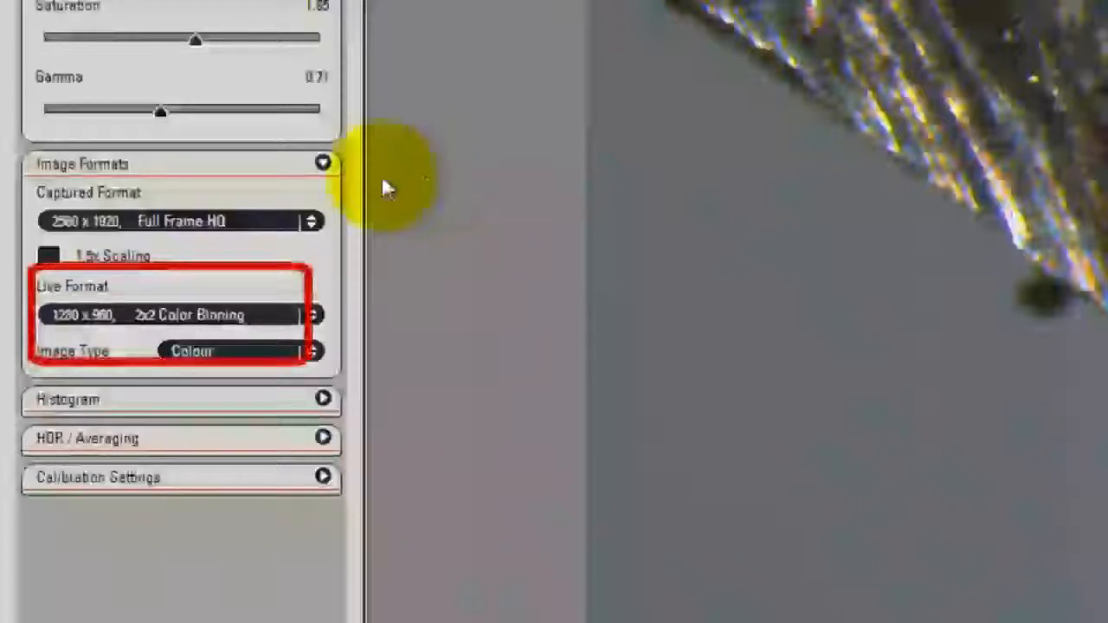
mouse_move(675, 333)
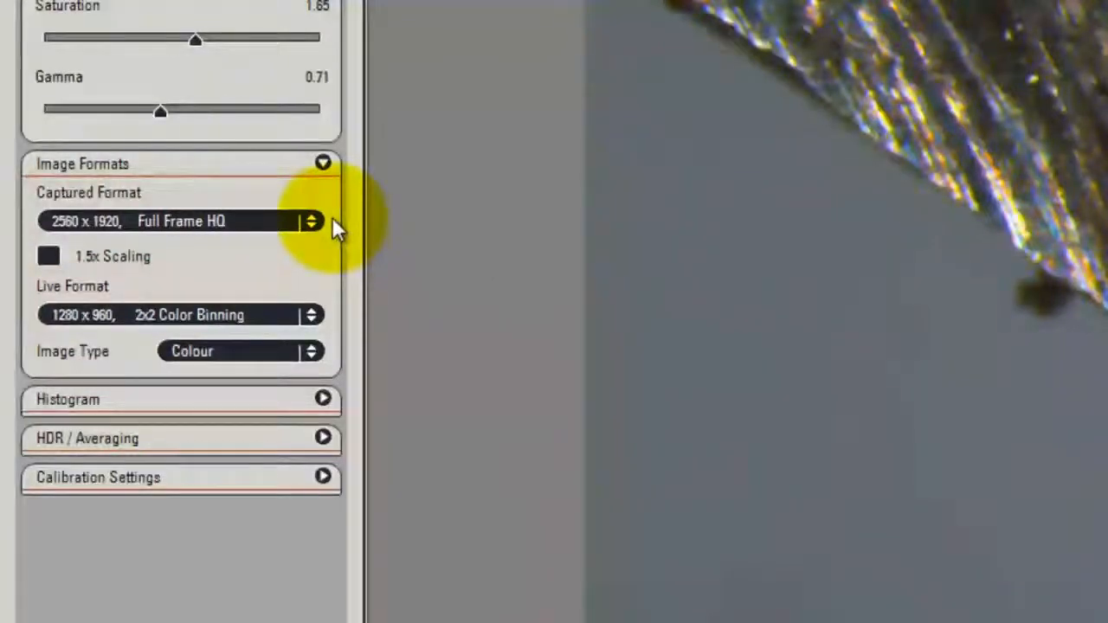
mouse_move(336, 309)
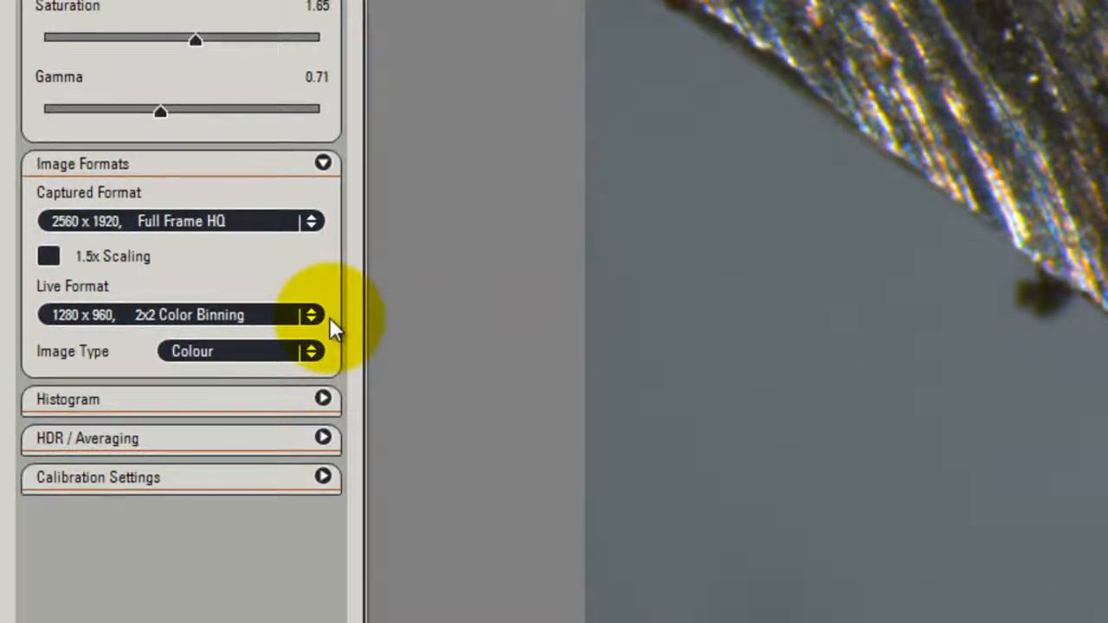
mouse_move(849, 190)
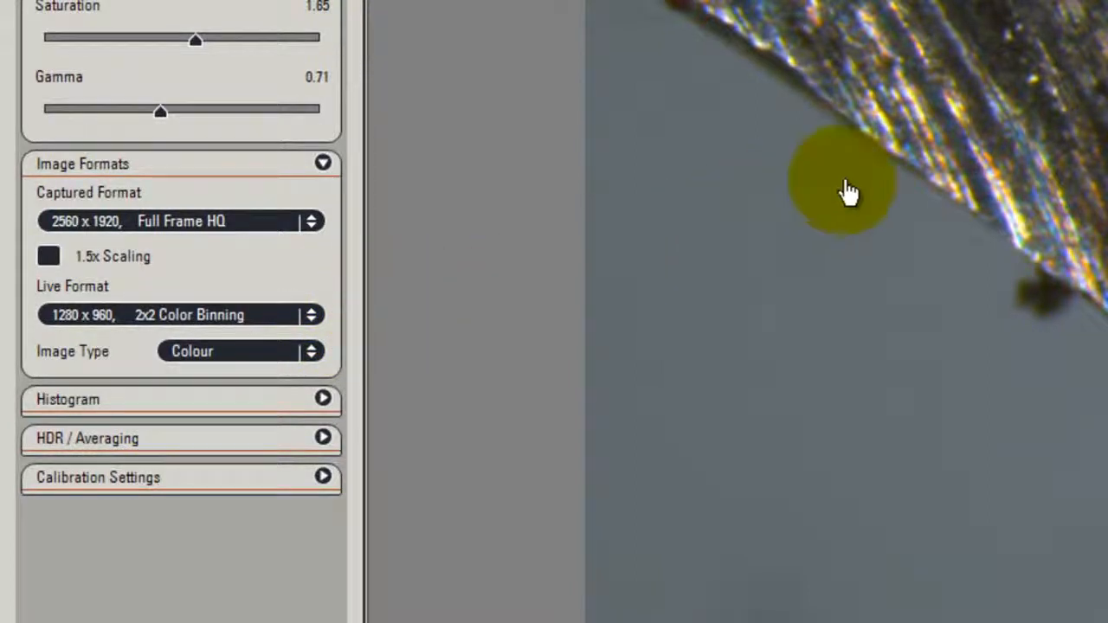
Launch Acquire Image (HDR) to capture a high-resolution HDR image of the specimen.
click(179, 314)
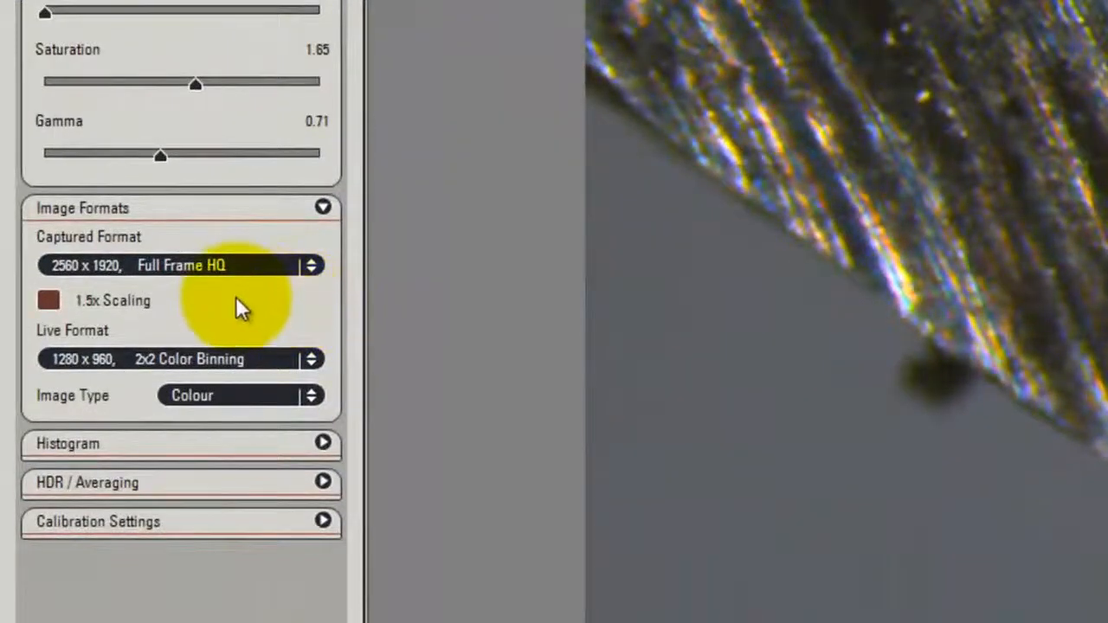
click(49, 301)
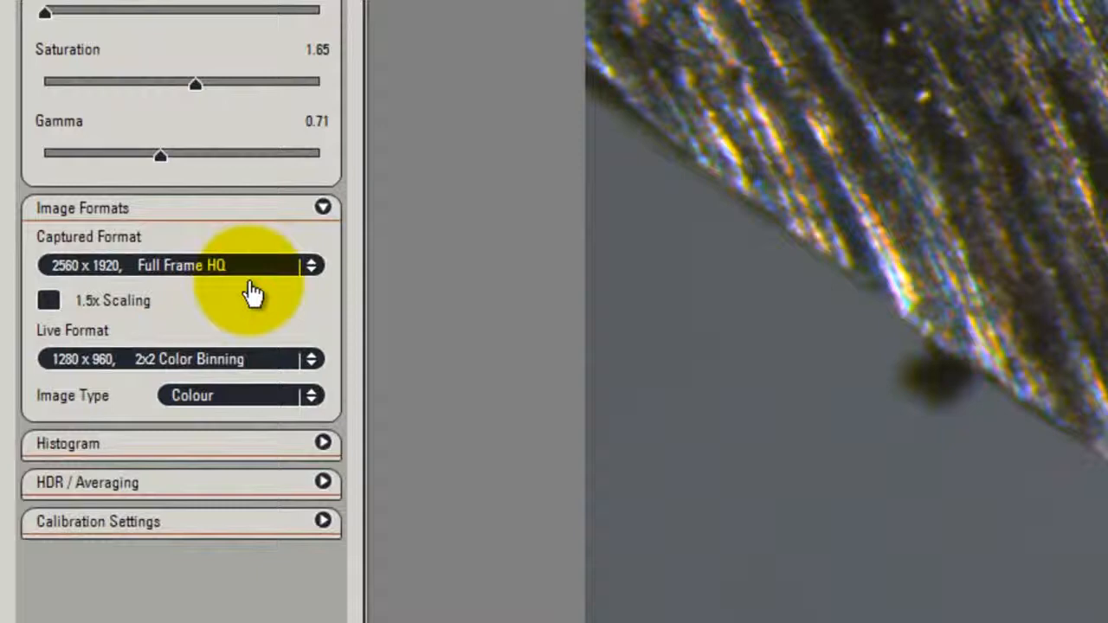
click(173, 265)
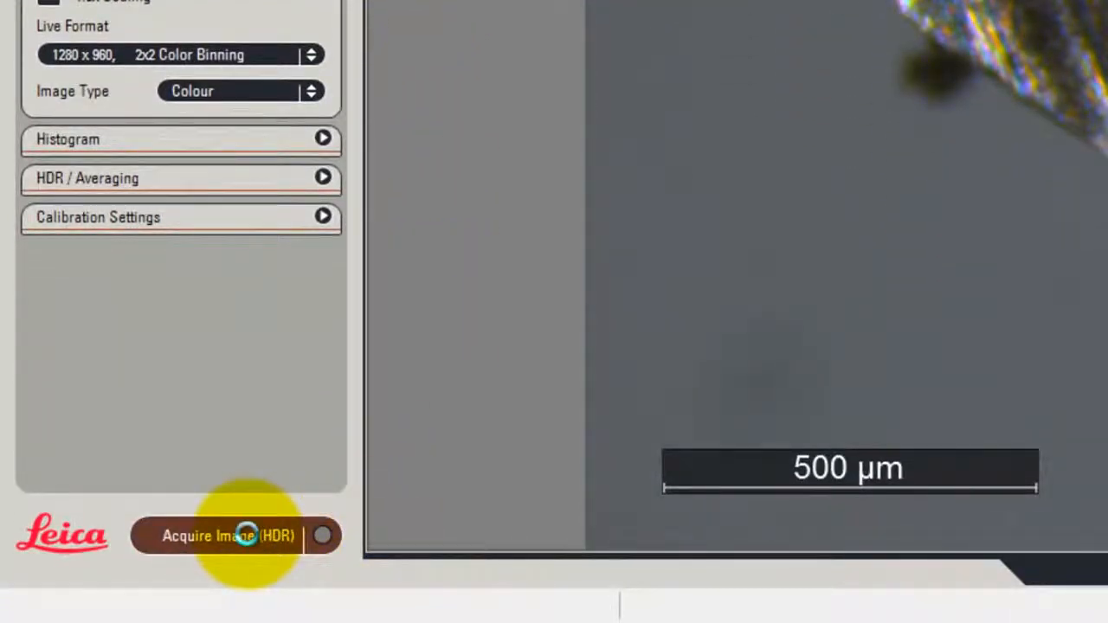
click(227, 536)
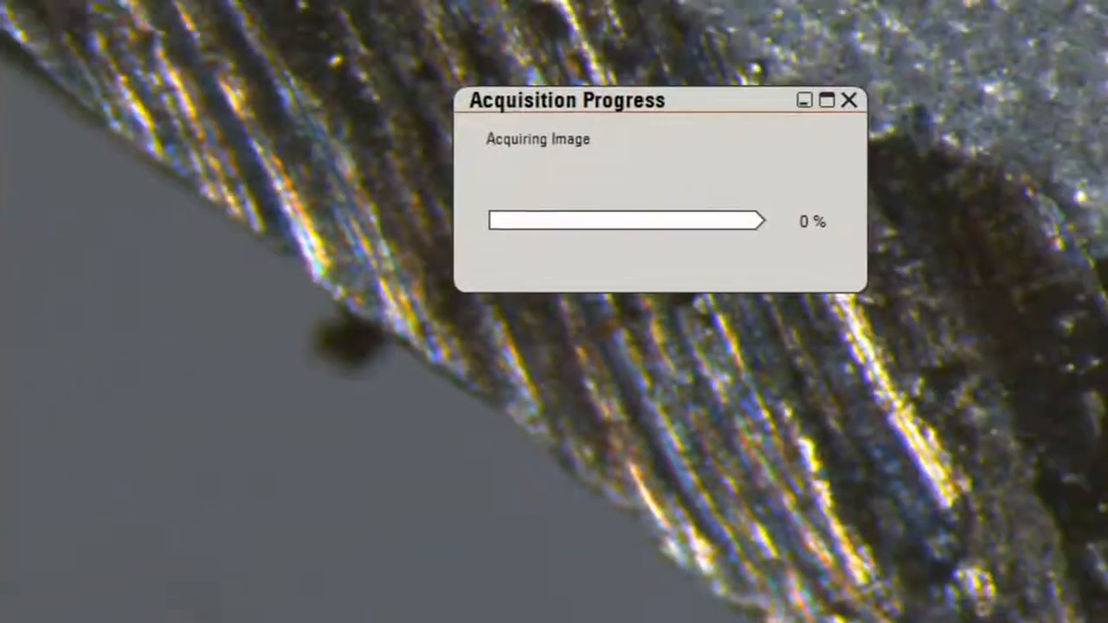